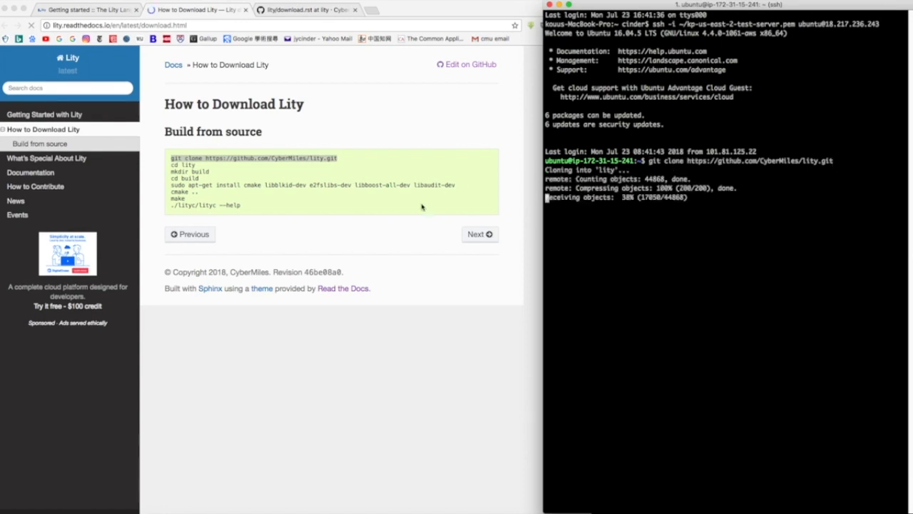
# Step: Build Lity from source in the lity/build directory and list lityc's help options
pyautogui.write('cd lity')
pyautogui.write('make')
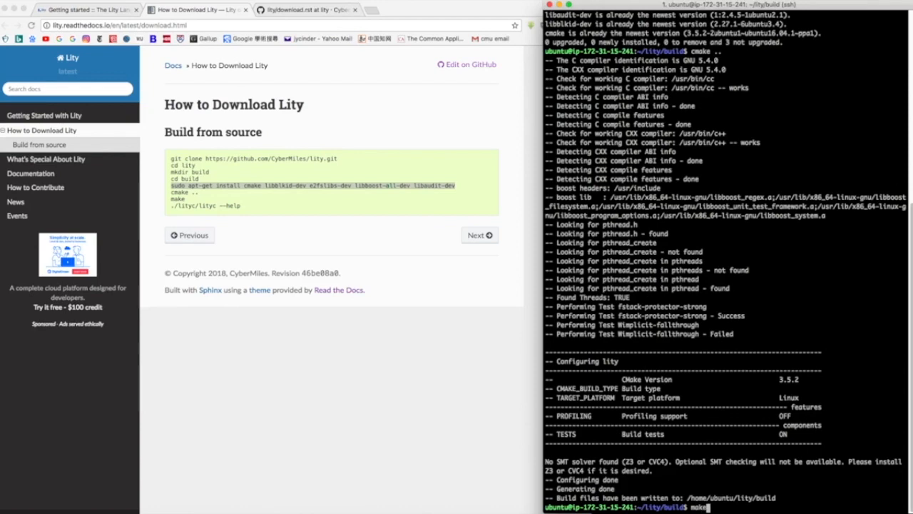
pyautogui.press('Return')
pyautogui.write('vim')
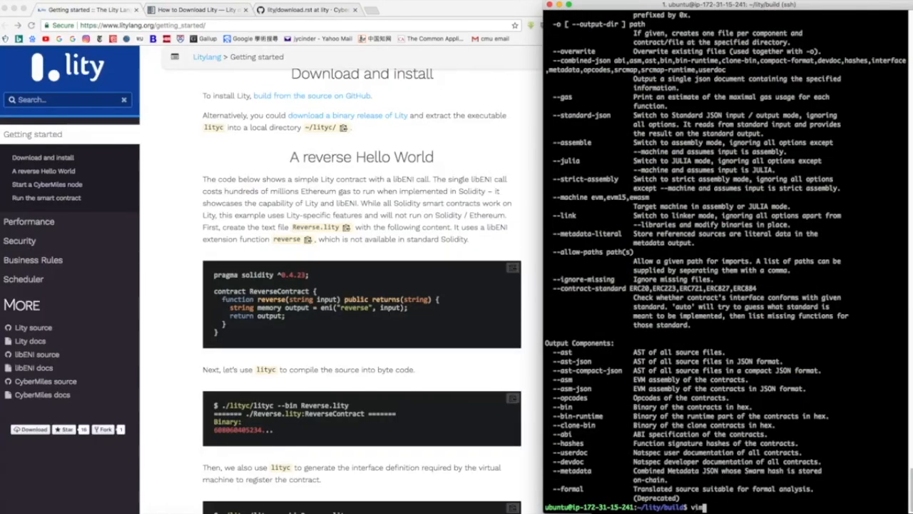
# Step: Write the ReverseContract example into Reverse.lity with vim, then begin a lityc command
pyautogui.write('Reverse.lity')
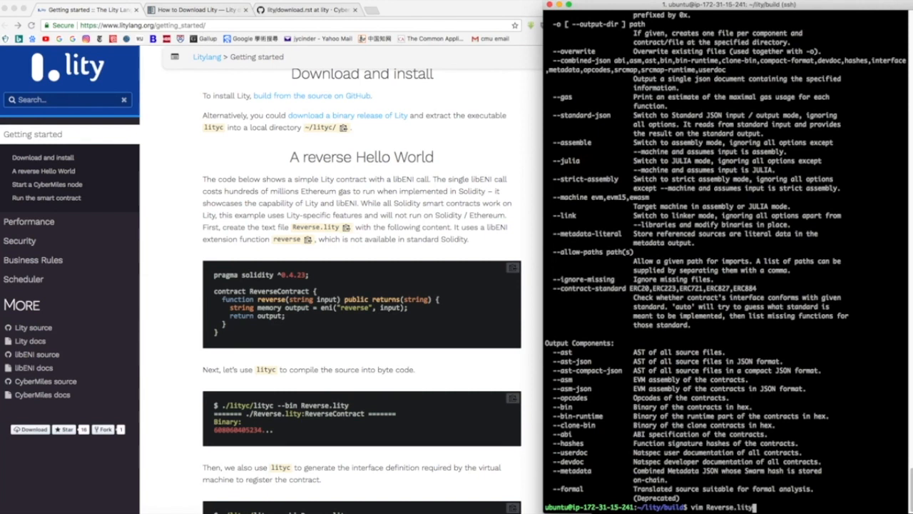
pyautogui.write('./lityc/lityc --')
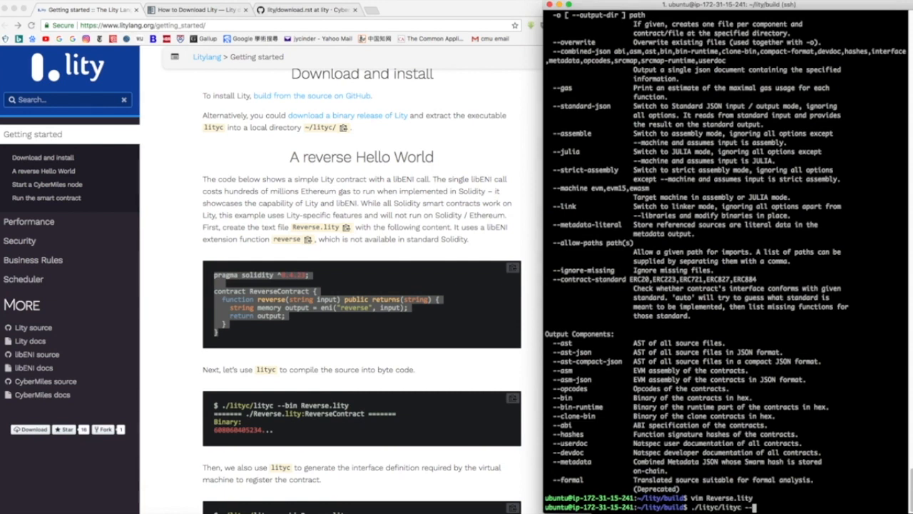
# Step: Compile Reverse.lity with lityc --bin to print the ReverseContract binary
pyautogui.write('Reverse.lity')
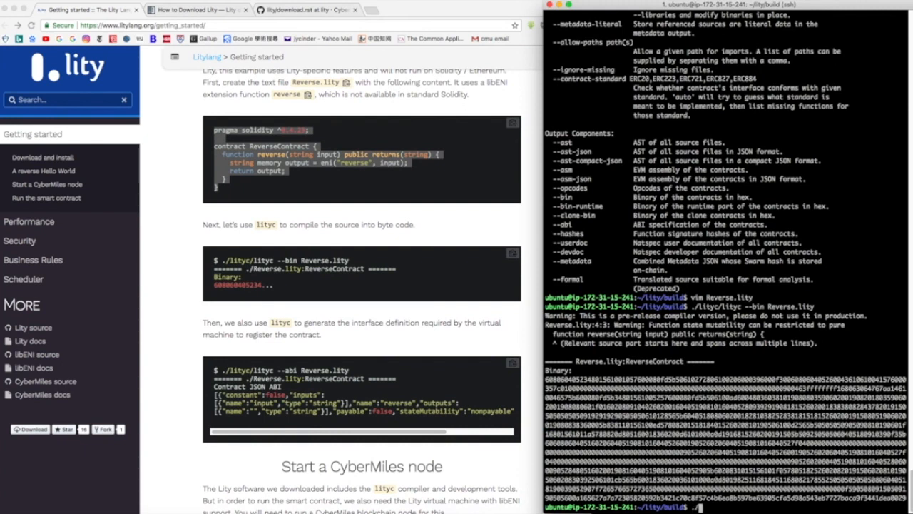
pyautogui.write('./lityc')
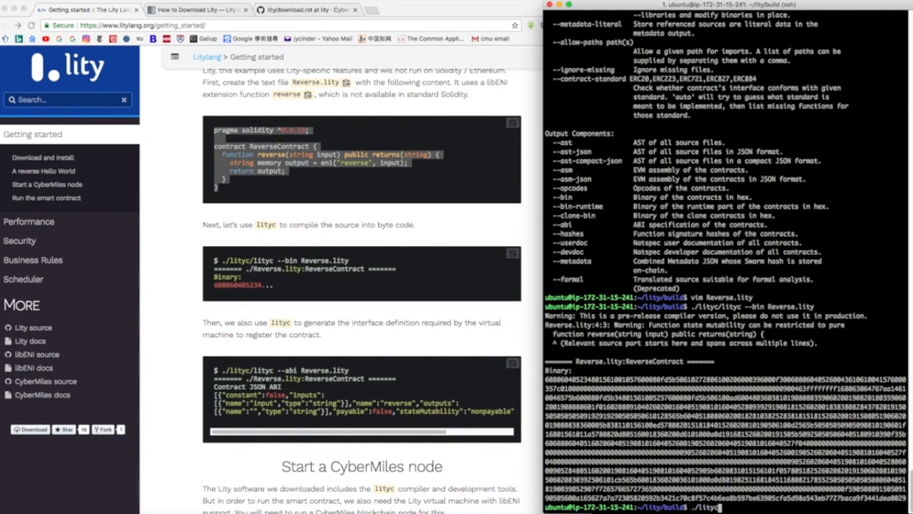